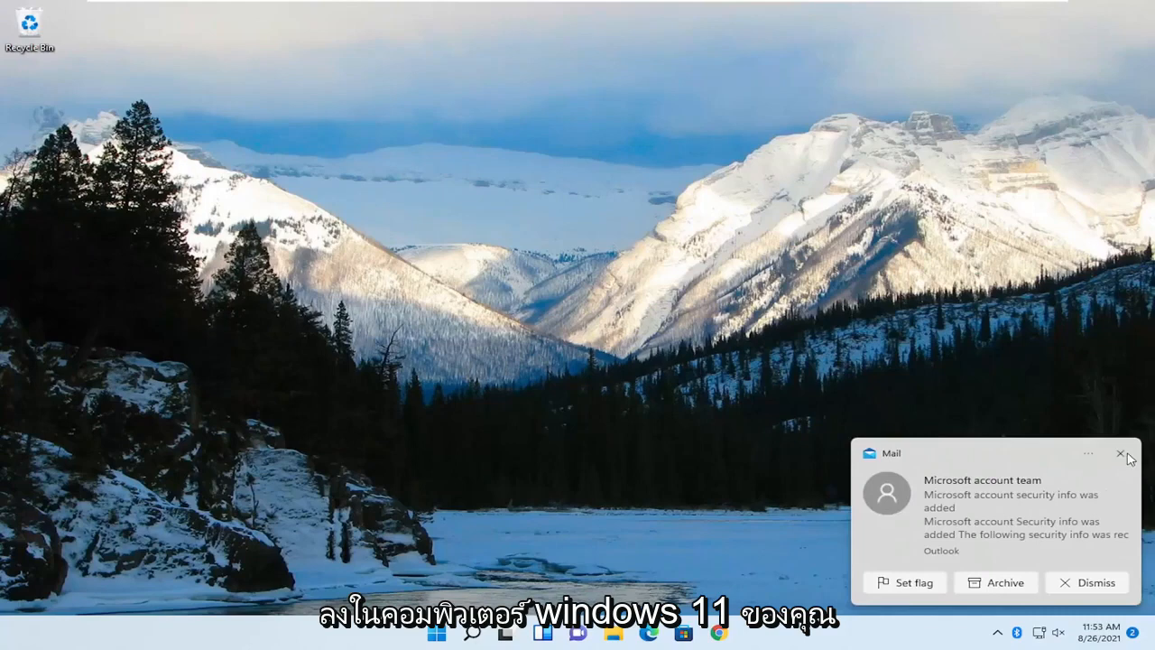
Dismiss the Mail notification about Microsoft account security info.
{"action": "left_click", "coordinate": [1119, 452]}
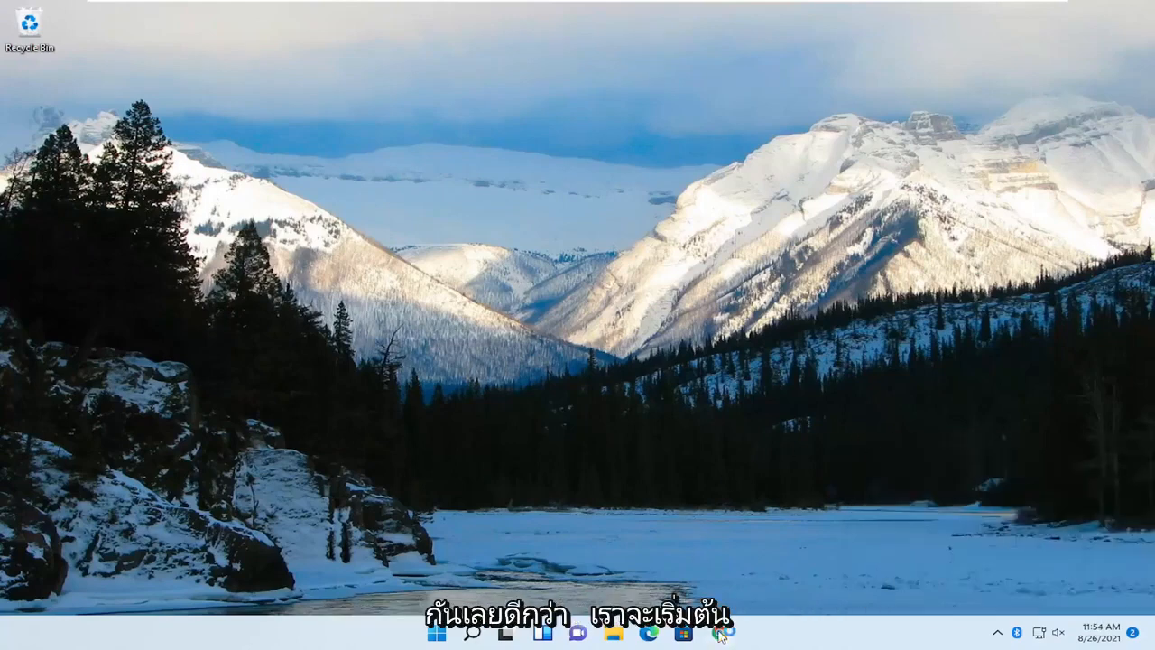
Search Google for 'fortnite' in Chrome.
{"action": "left_click", "coordinate": [719, 639]}
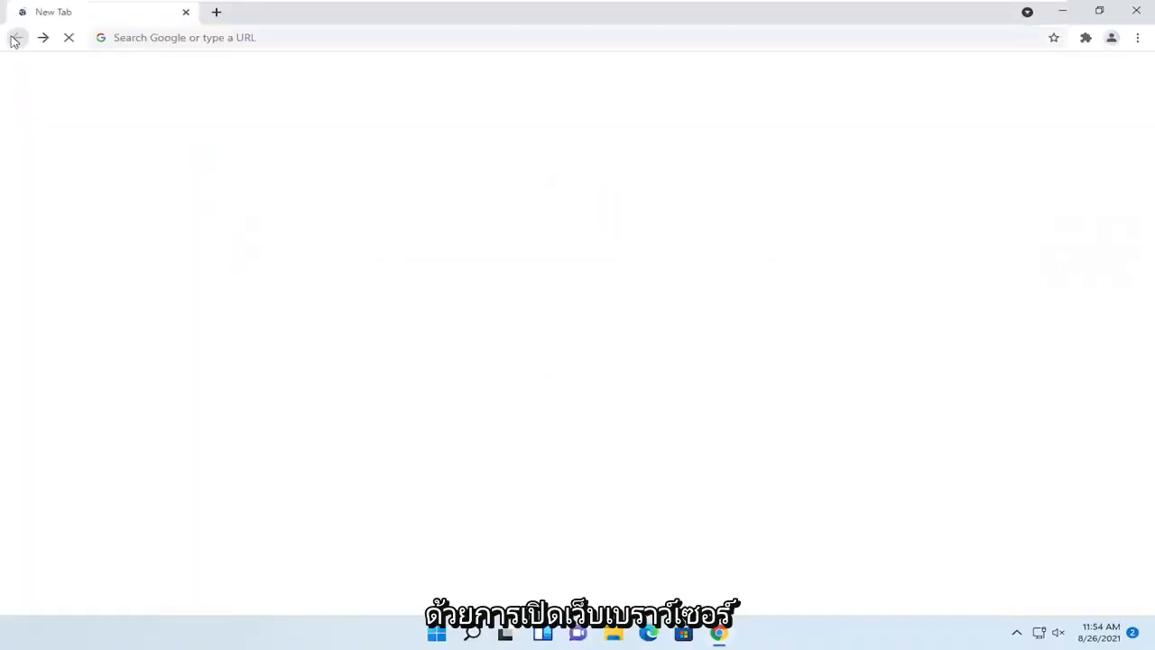
{"action": "type", "text": "fortnite"}
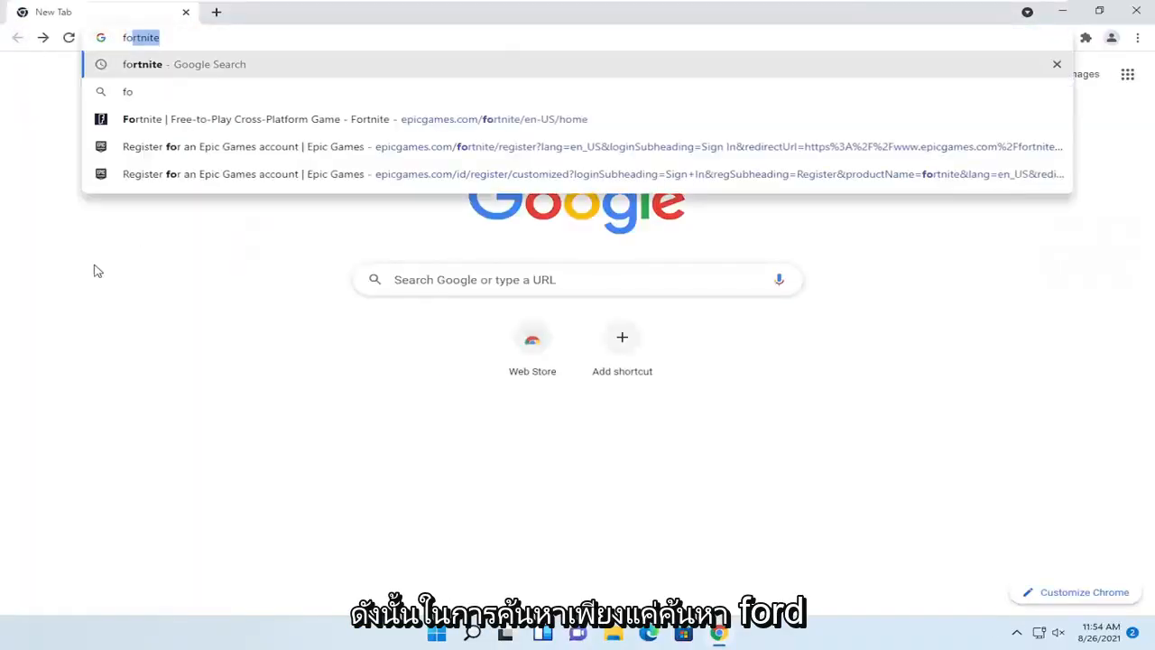
{"action": "key", "text": "Enter"}
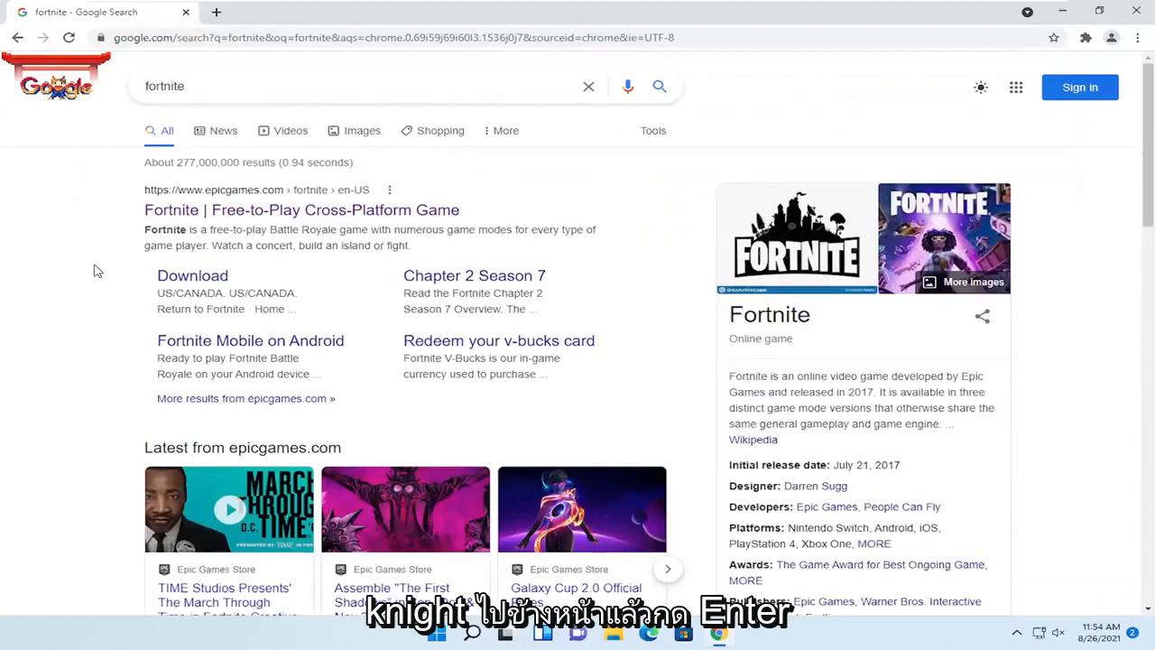
{"action": "mouse_move", "coordinate": [220, 218]}
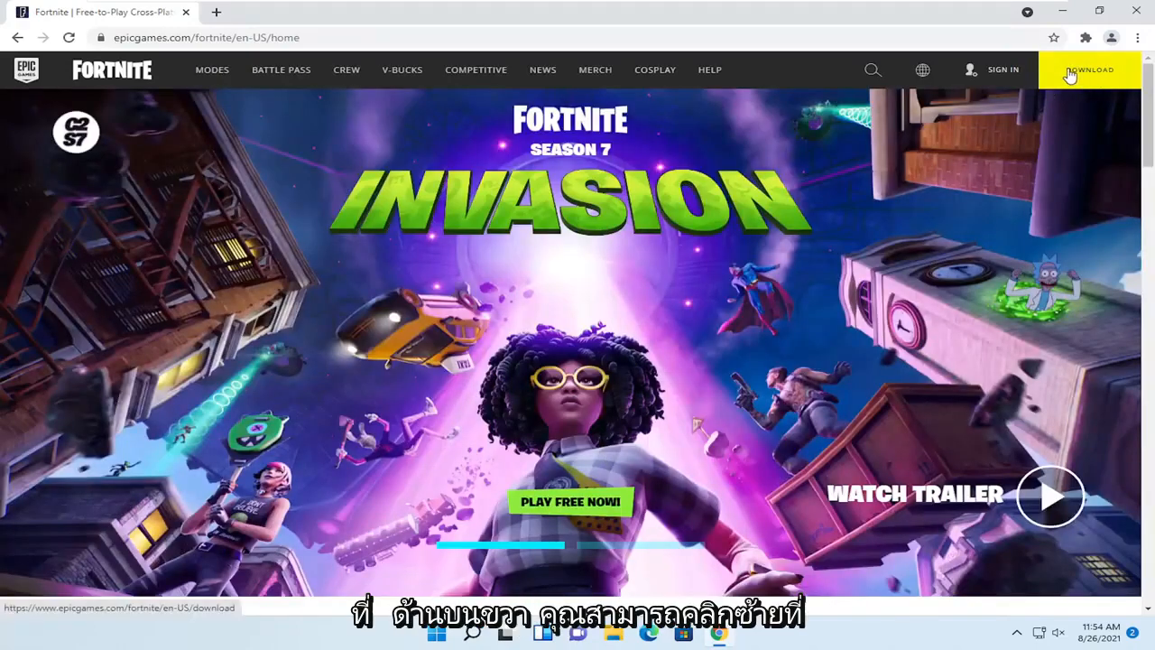
Choose the PC download of Fortnite on epicgames.com, reaching the Epic account sign-up page.
{"action": "left_click", "coordinate": [1094, 70]}
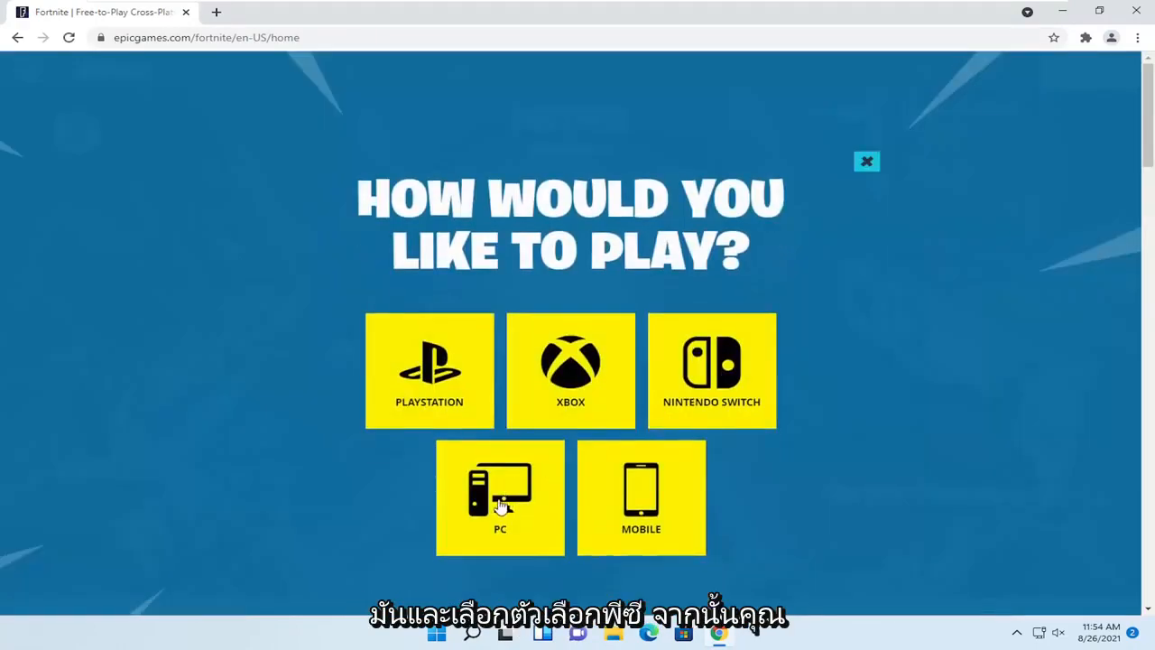
{"action": "left_click", "coordinate": [500, 500]}
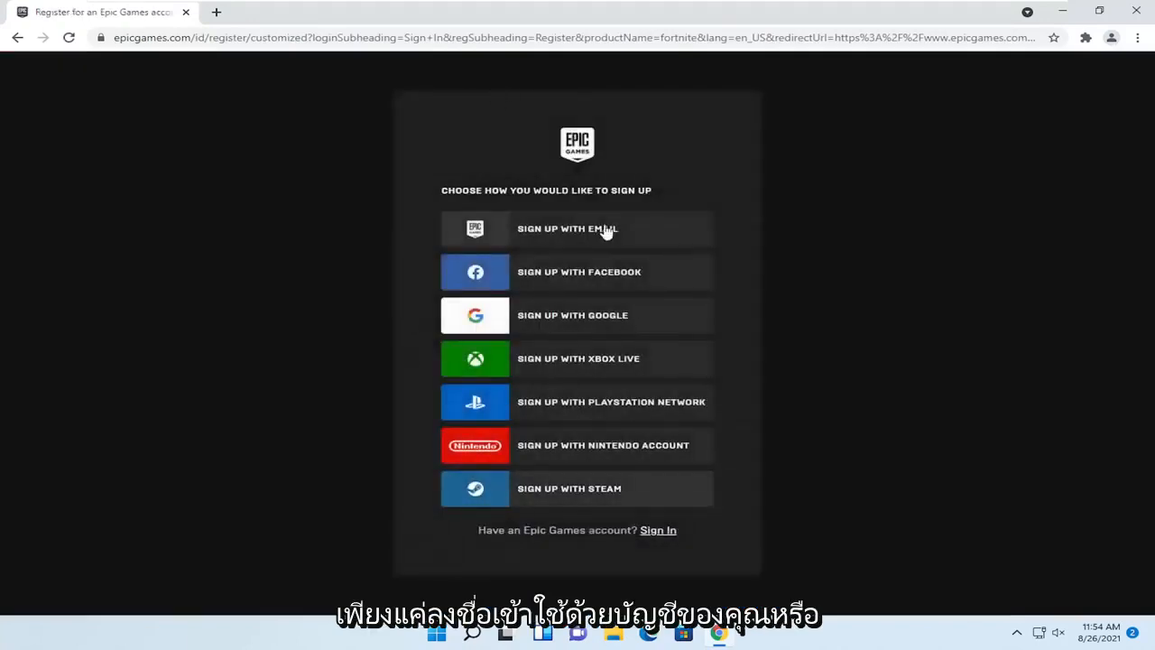
{"action": "mouse_move", "coordinate": [570, 388]}
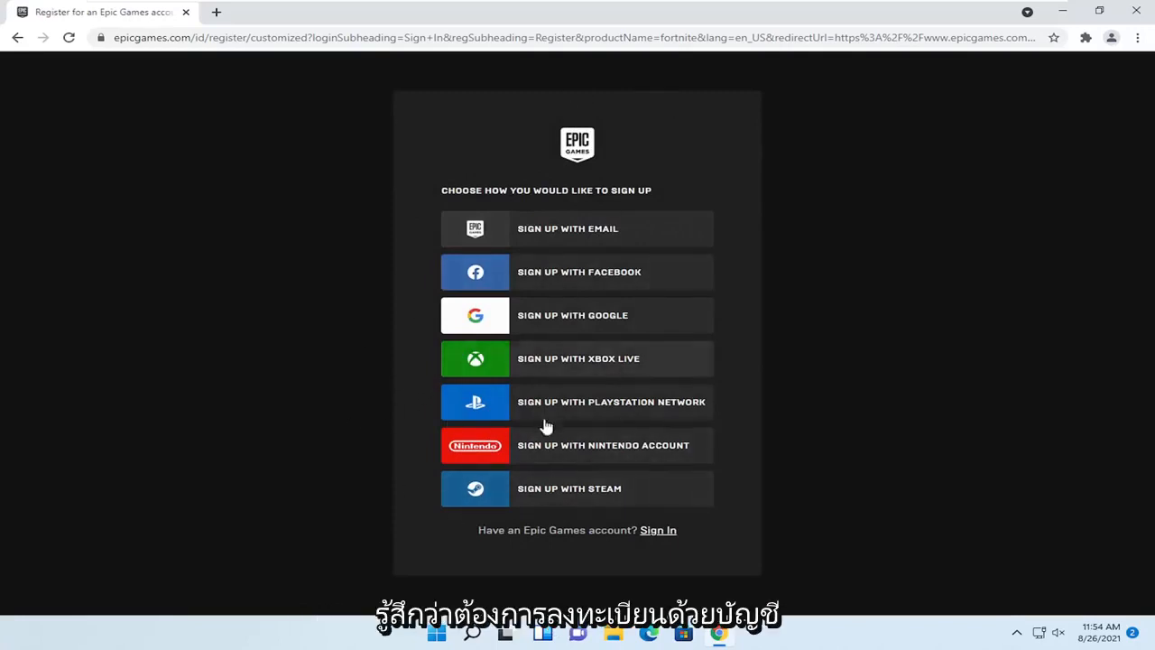
{"action": "mouse_move", "coordinate": [206, 20]}
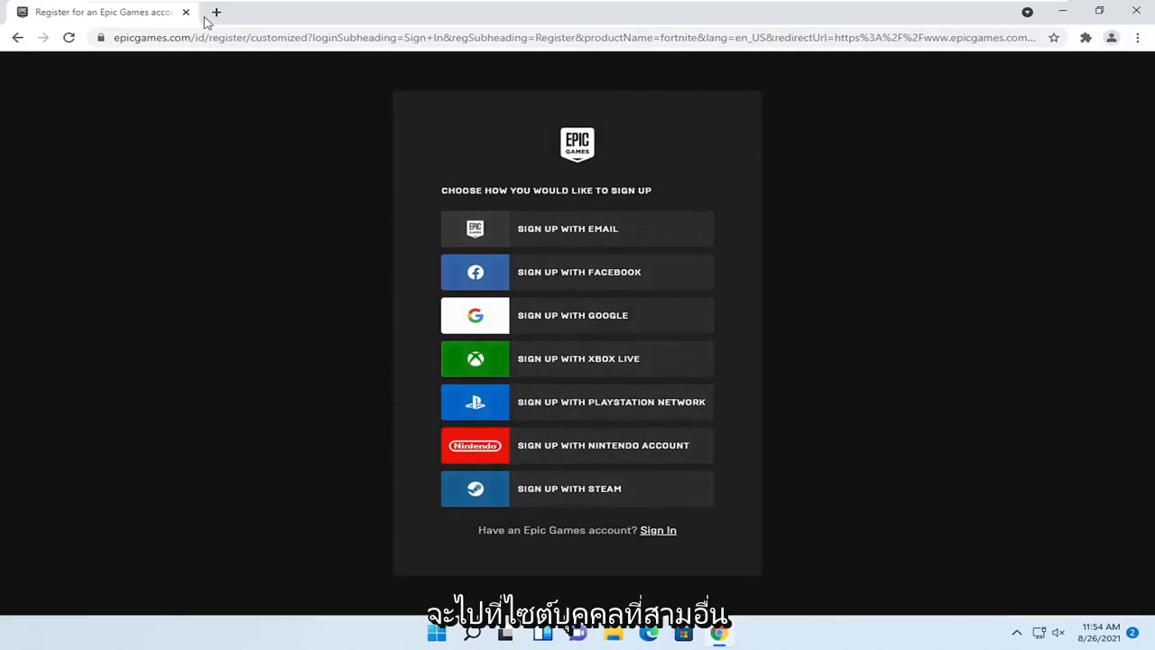
Search 'fortnite filehippo' in a new tab and open FileHippo's Fortnite Battle Royale page.
{"action": "left_click", "coordinate": [220, 10]}
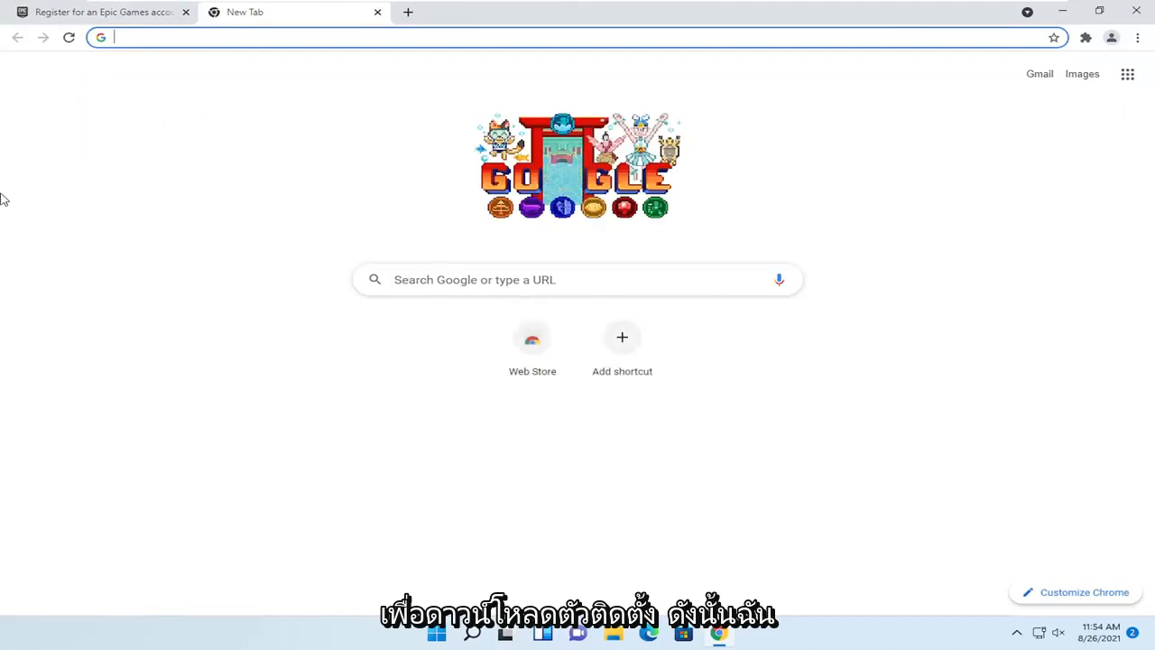
{"action": "type", "text": "fortnite filehipp"}
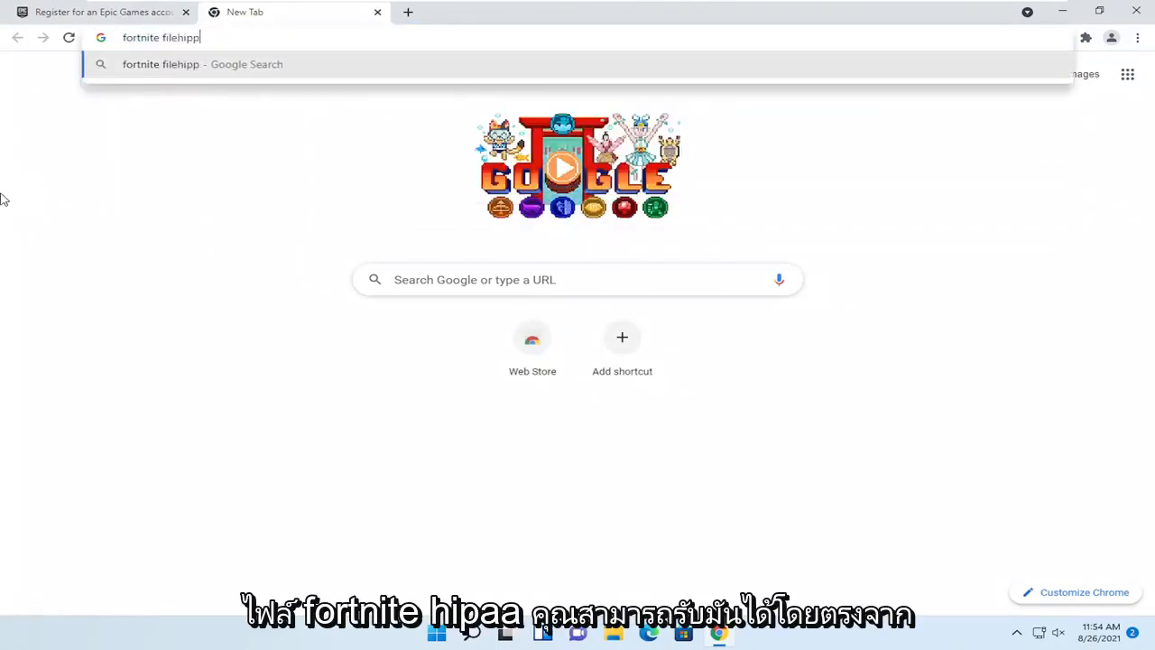
{"action": "left_click", "coordinate": [99, 14]}
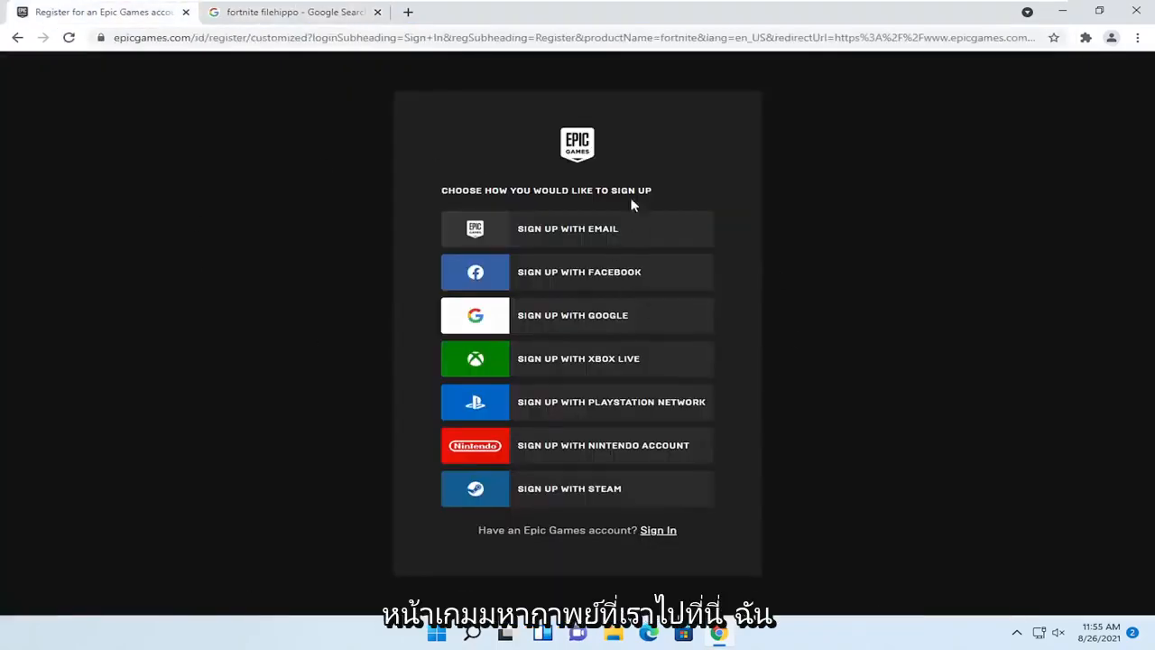
{"action": "left_click", "coordinate": [289, 13]}
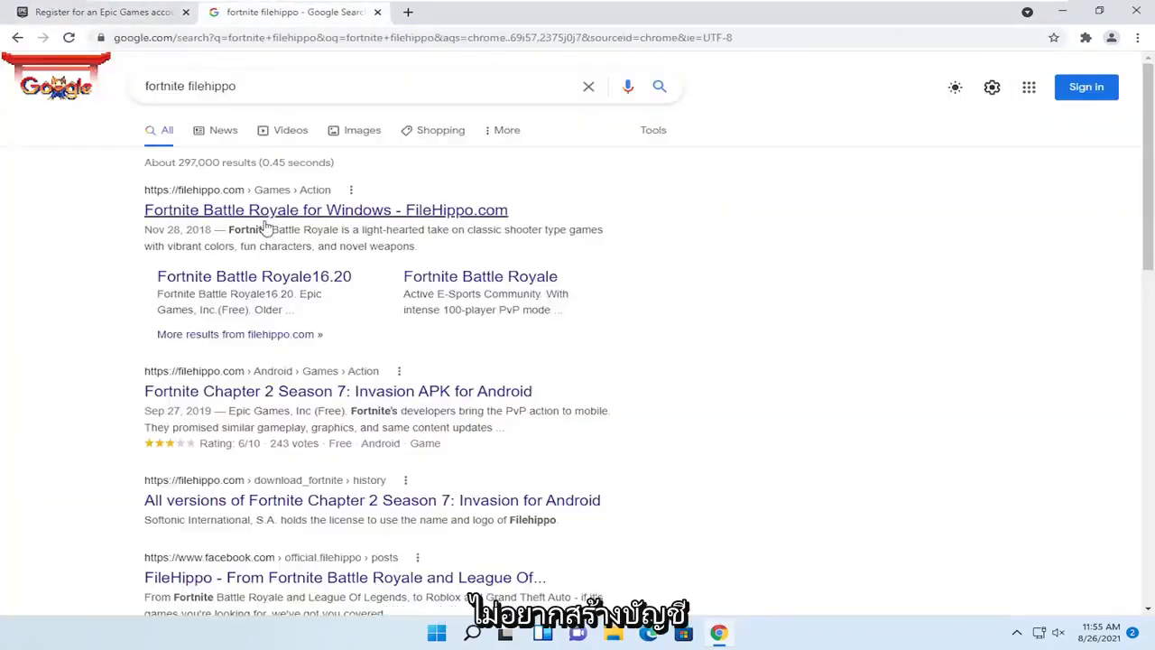
{"action": "mouse_move", "coordinate": [159, 193]}
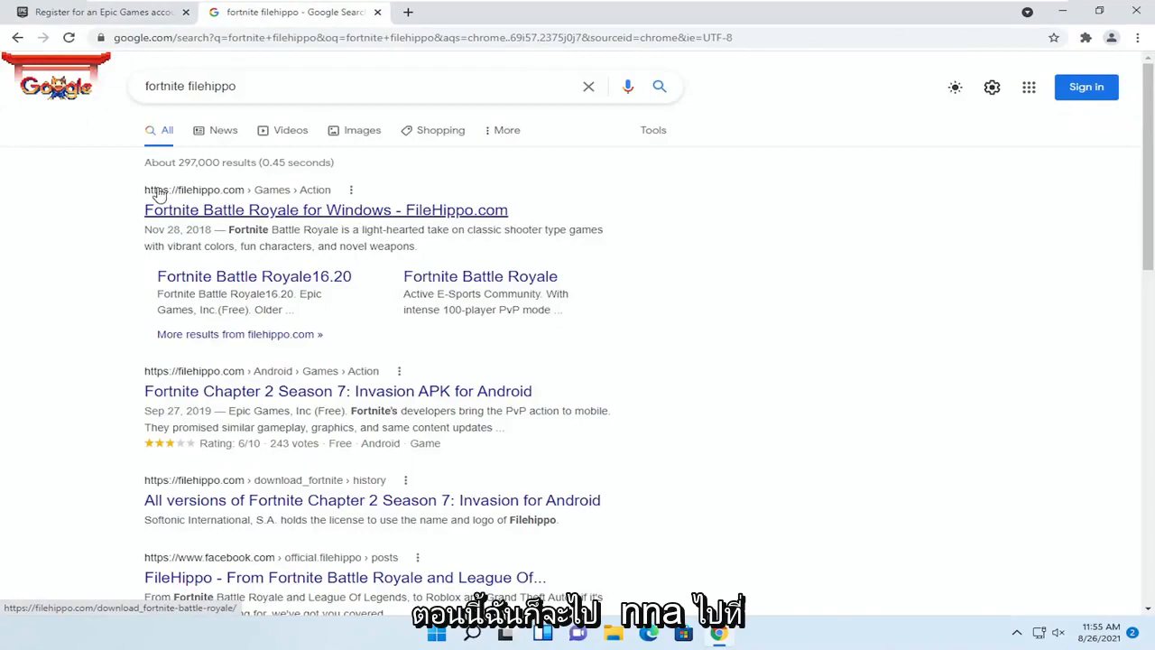
{"action": "left_click", "coordinate": [327, 209]}
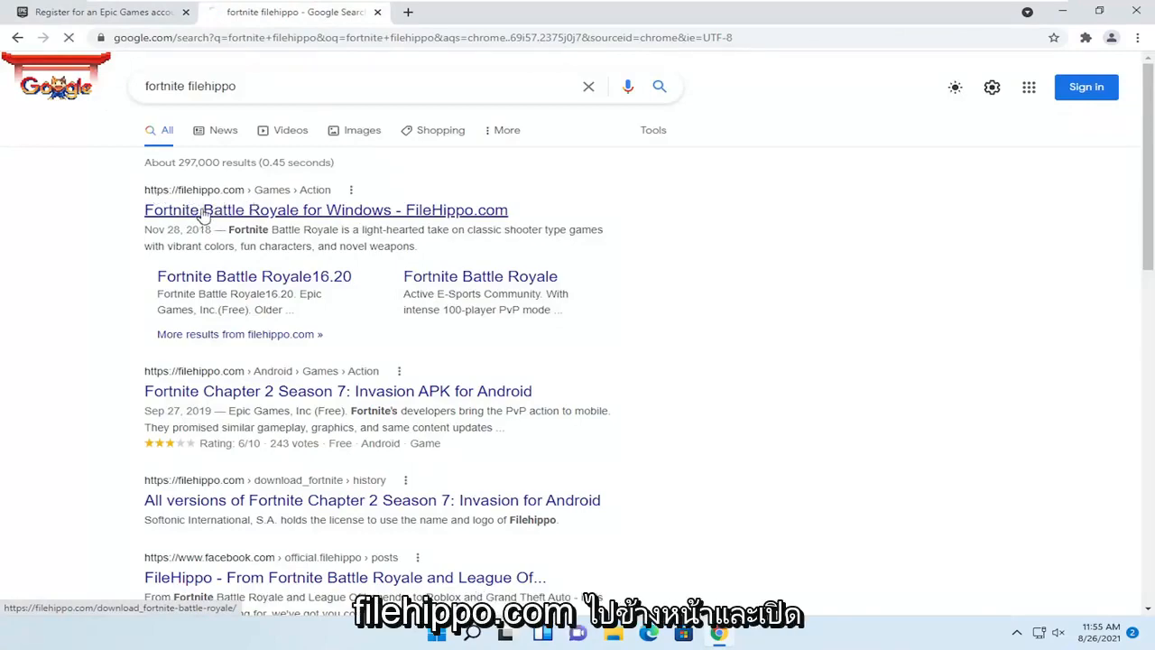
{"action": "left_click", "coordinate": [325, 209]}
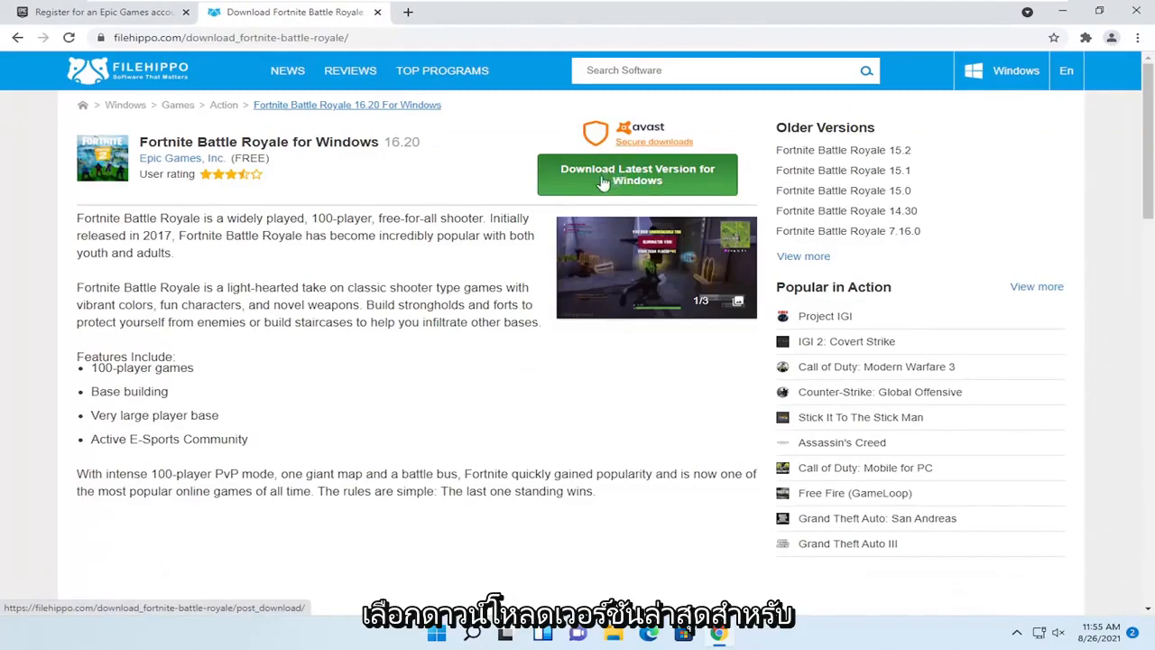
Download the latest Windows version from FileHippo, skipping the Avast antivirus offer.
{"action": "left_click", "coordinate": [637, 174]}
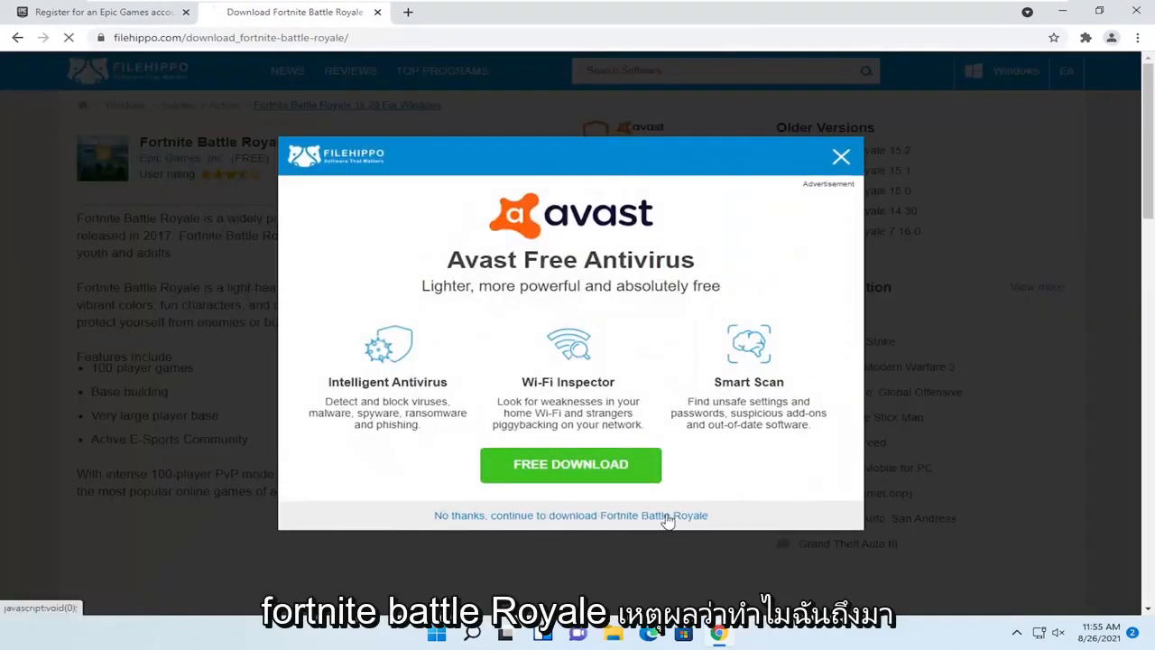
{"action": "left_click", "coordinate": [570, 516]}
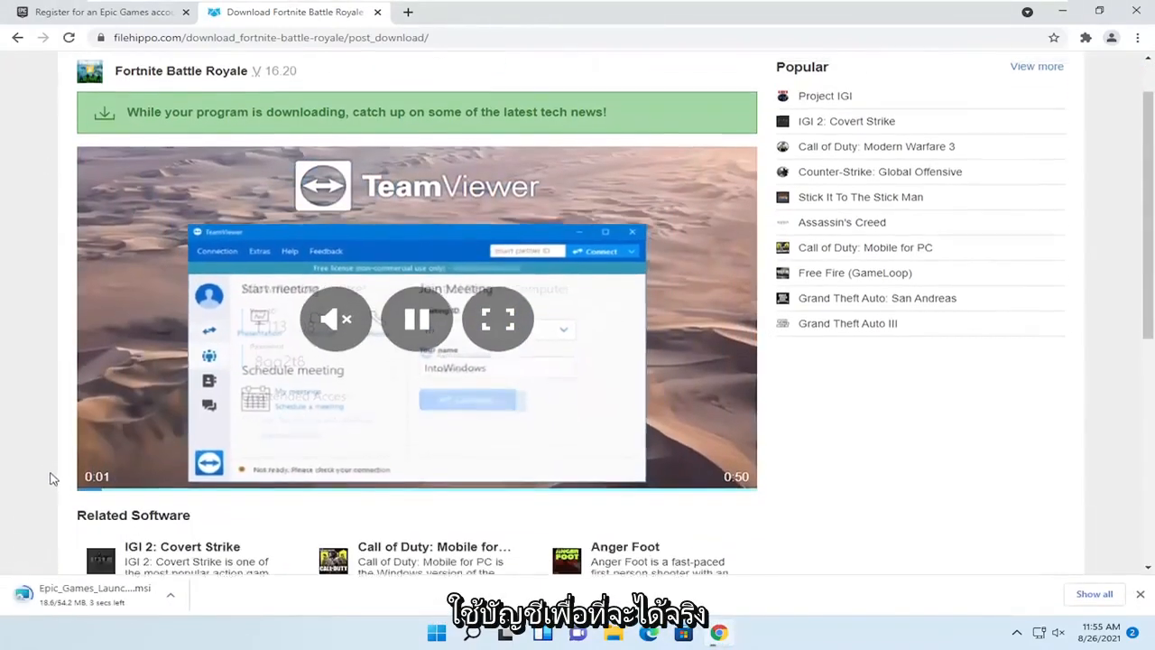
{"action": "scroll", "scroll_direction": "down", "scroll_amount": 3}
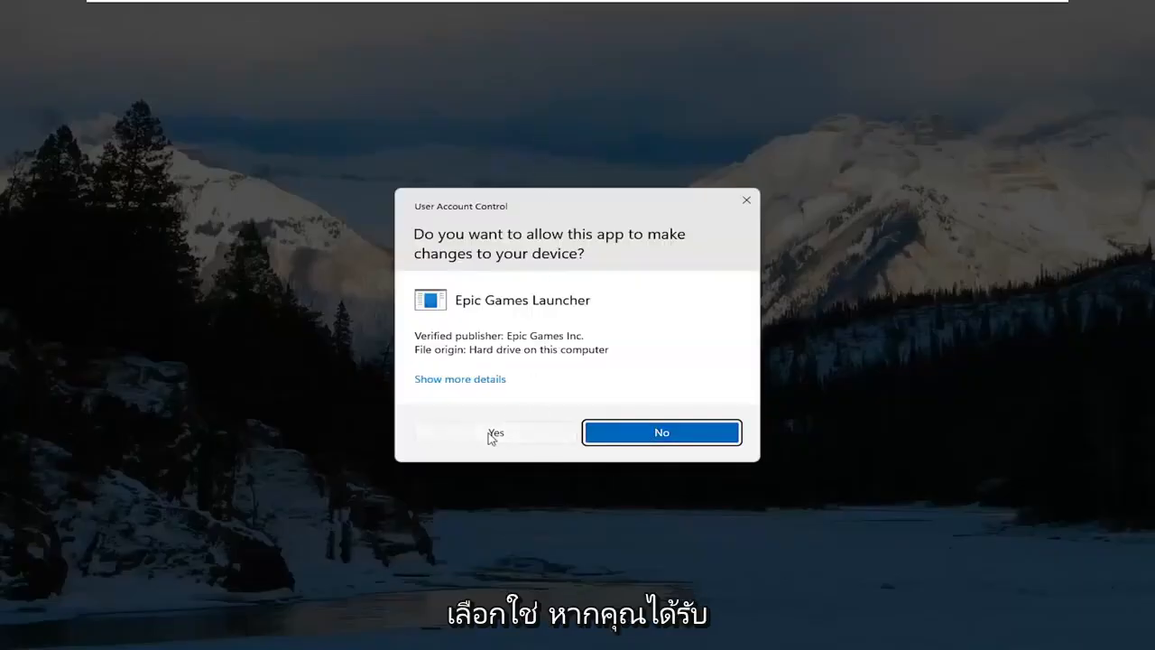
Allow Epic Games Launcher to make changes in the User Account Control prompt.
{"action": "left_click", "coordinate": [498, 433]}
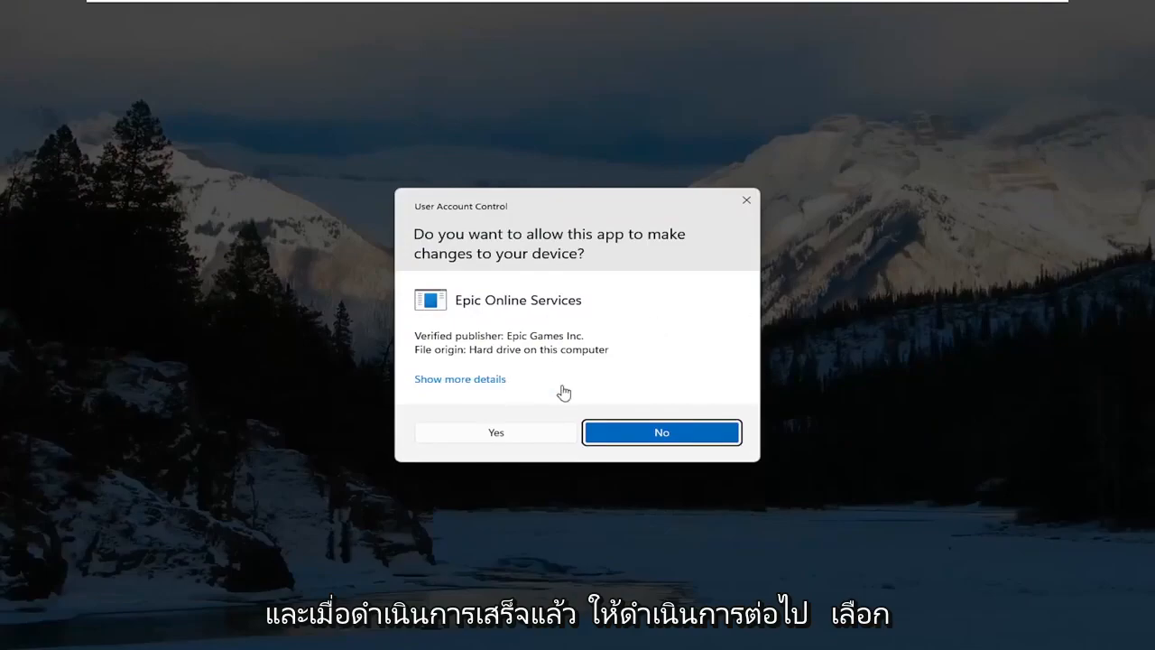
Allow Epic Online Services to make changes in the User Account Control prompt.
{"action": "left_click", "coordinate": [495, 433]}
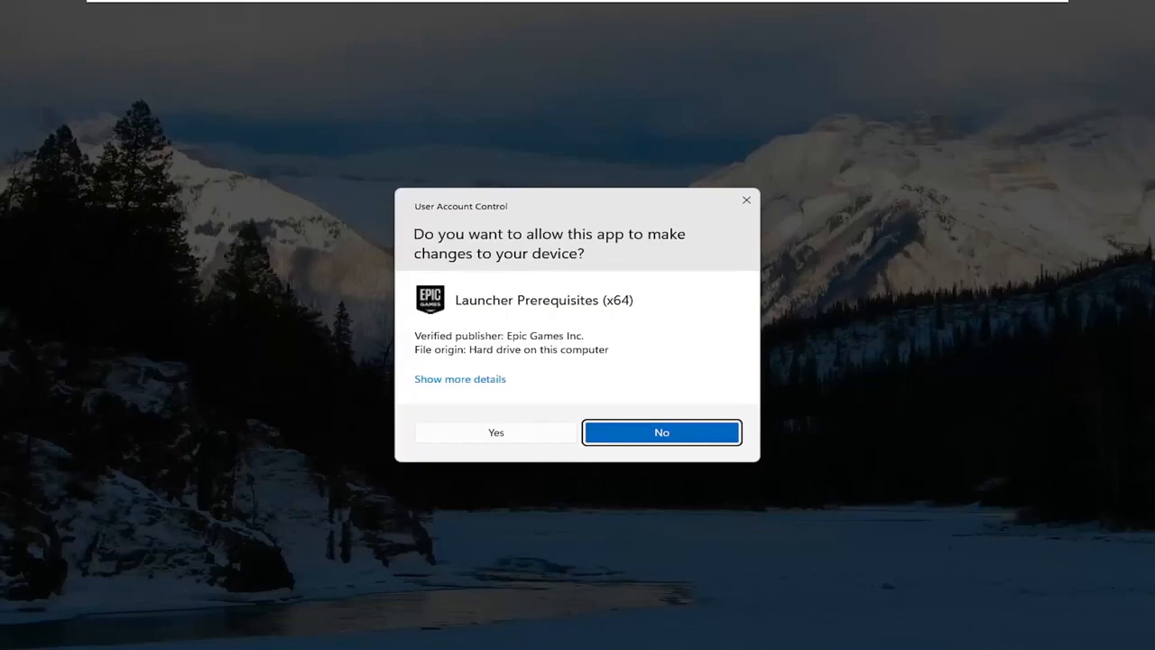
Allow Launcher Prerequisites (x64) to install so setup finishes.
{"action": "left_click", "coordinate": [496, 433]}
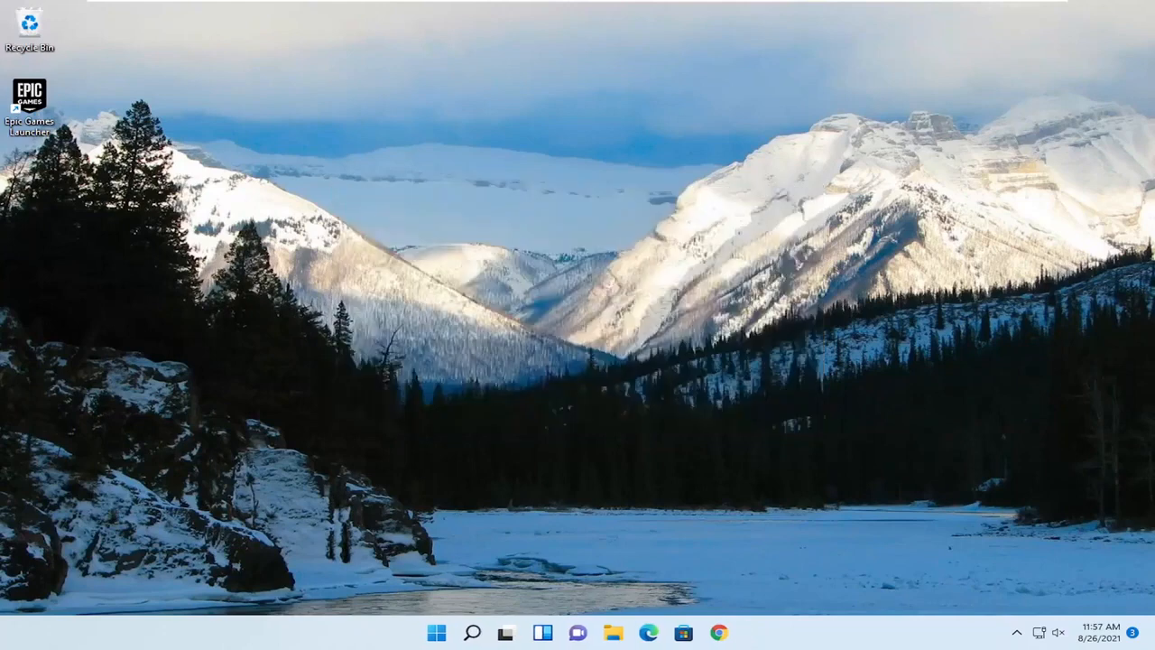
{"action": "mouse_move", "coordinate": [476, 368]}
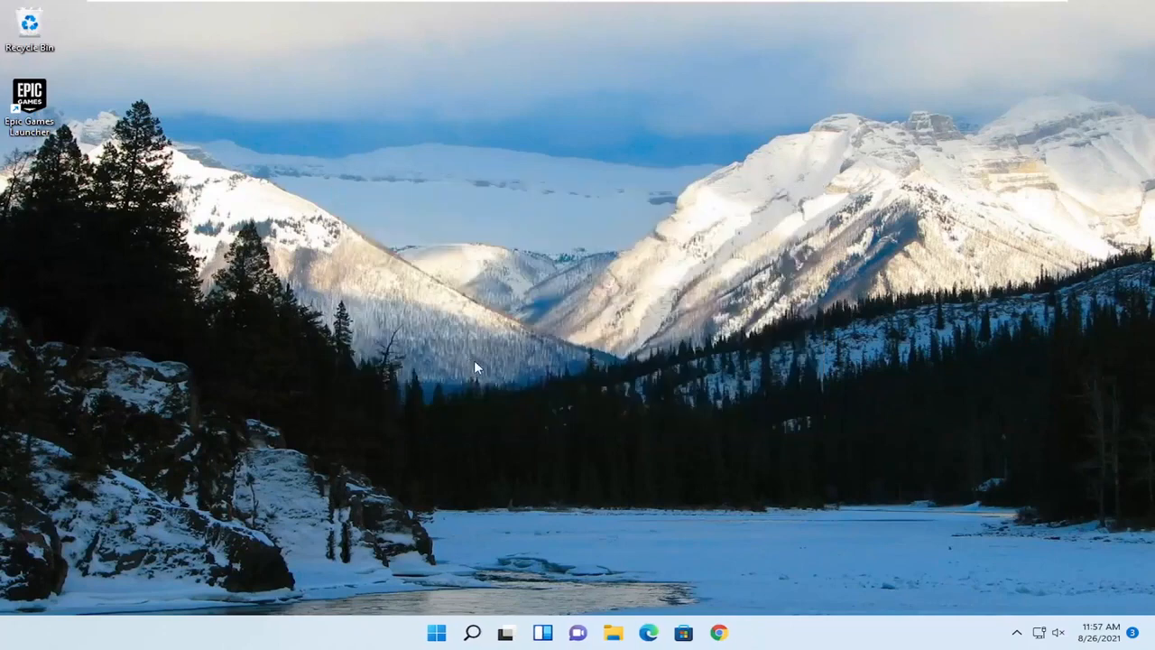
{"action": "mouse_move", "coordinate": [36, 108]}
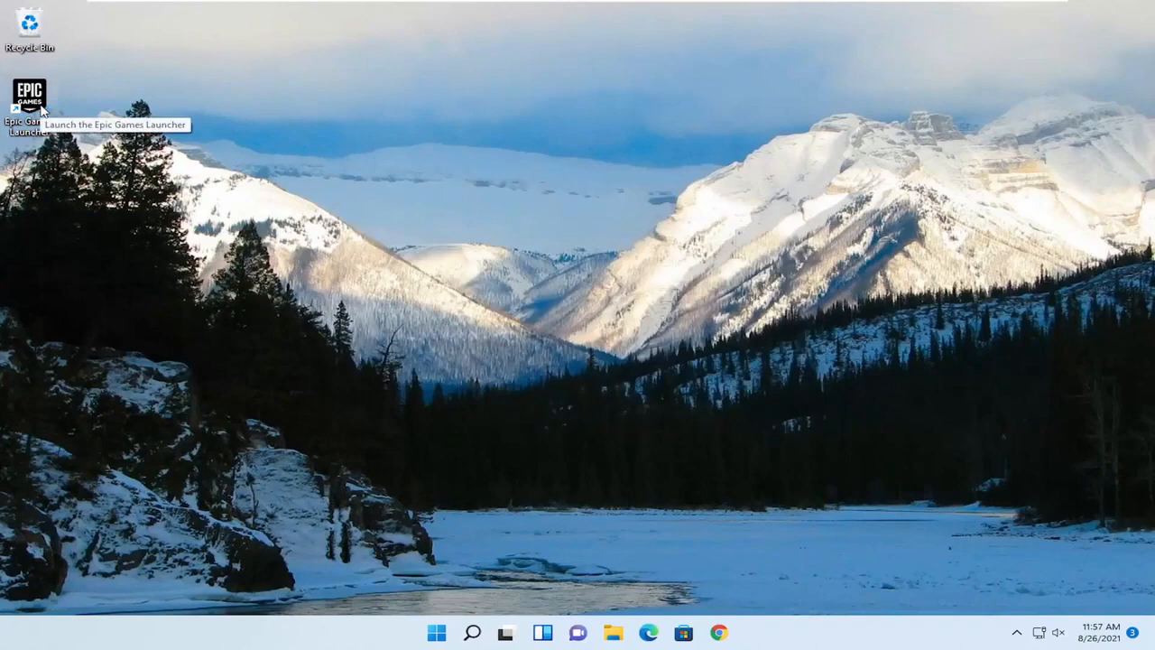
{"action": "mouse_move", "coordinate": [217, 171]}
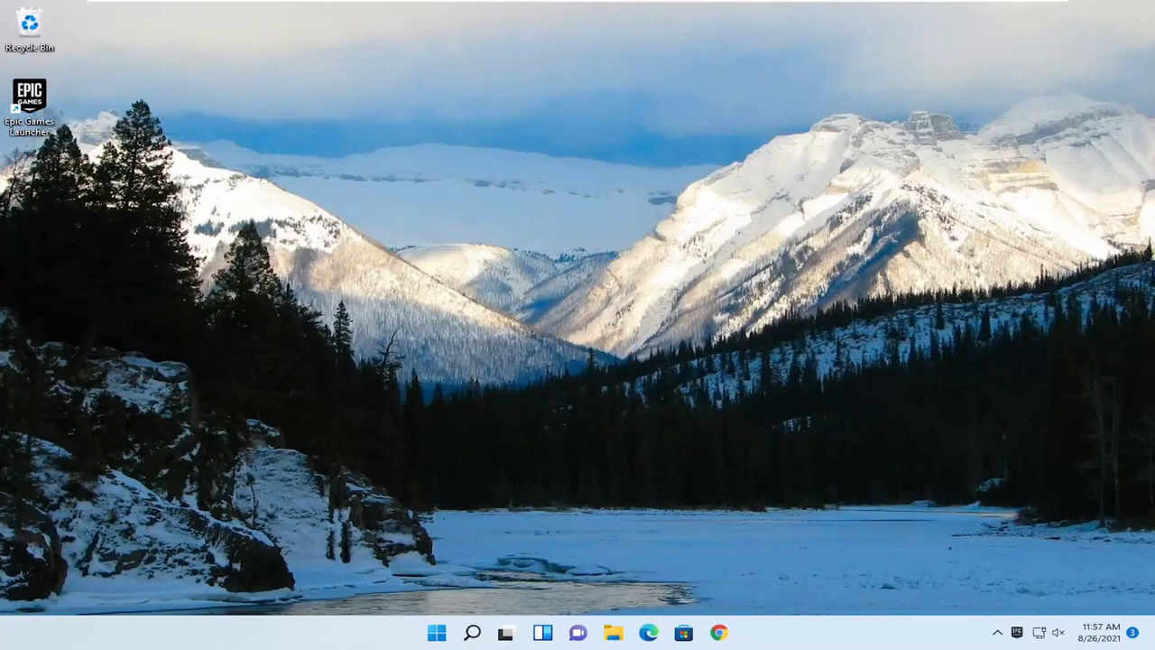
Launch Epic Games Launcher from its desktop shortcut and close the sign-in window.
{"action": "double_click", "coordinate": [29, 93]}
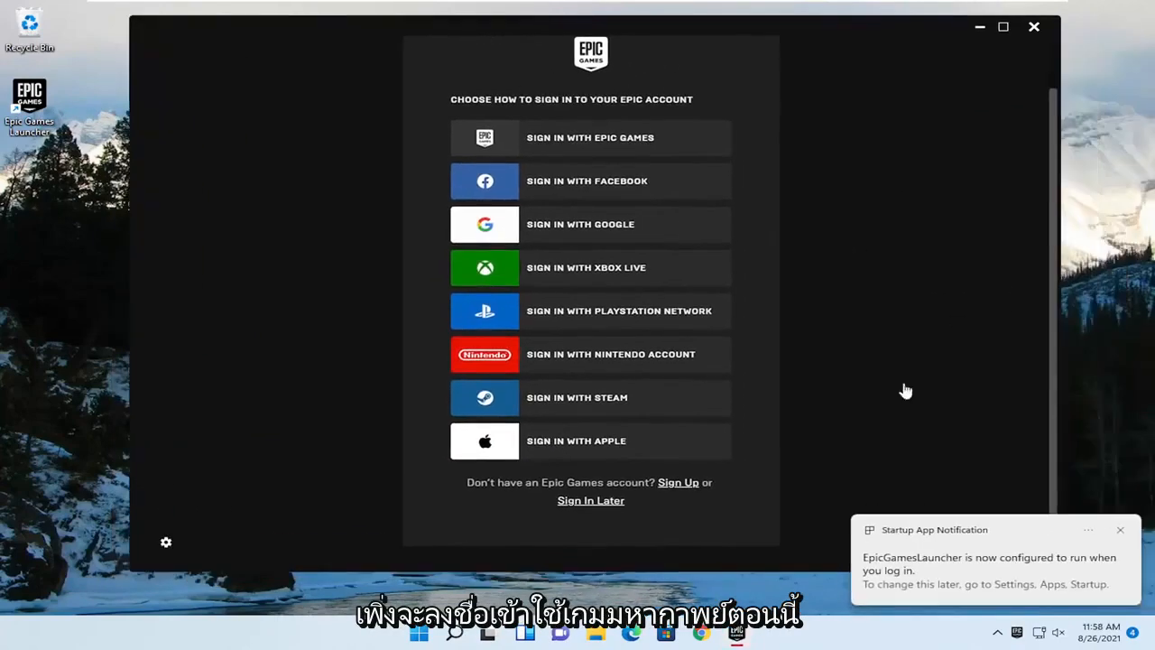
{"action": "mouse_move", "coordinate": [925, 94]}
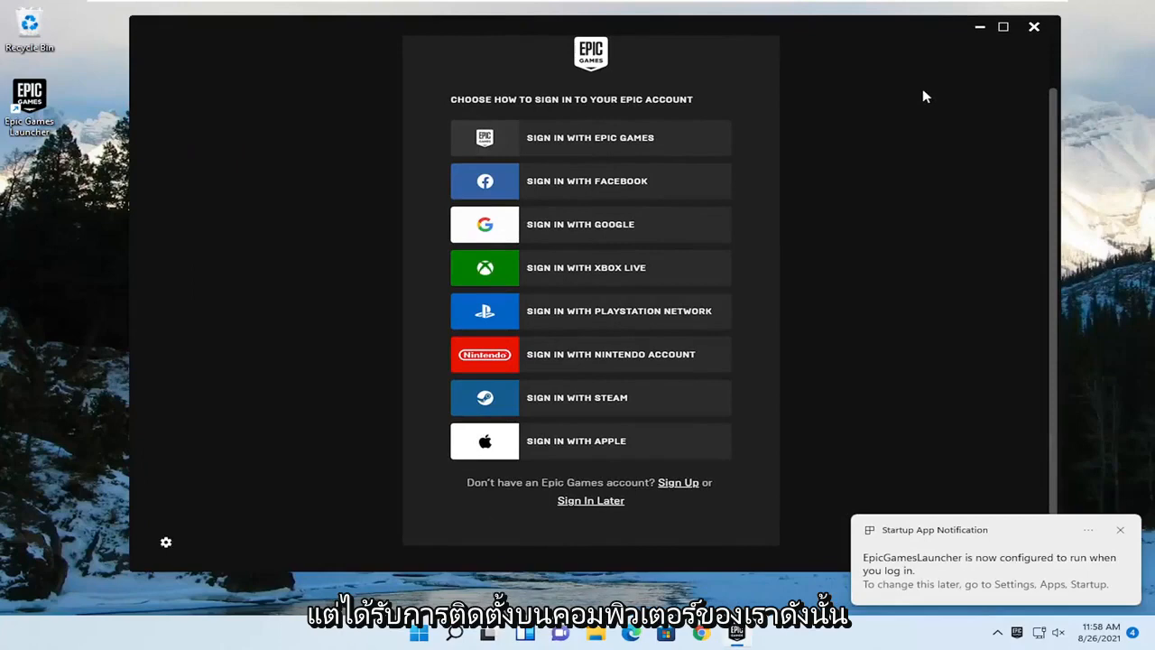
{"action": "left_click", "coordinate": [1032, 27]}
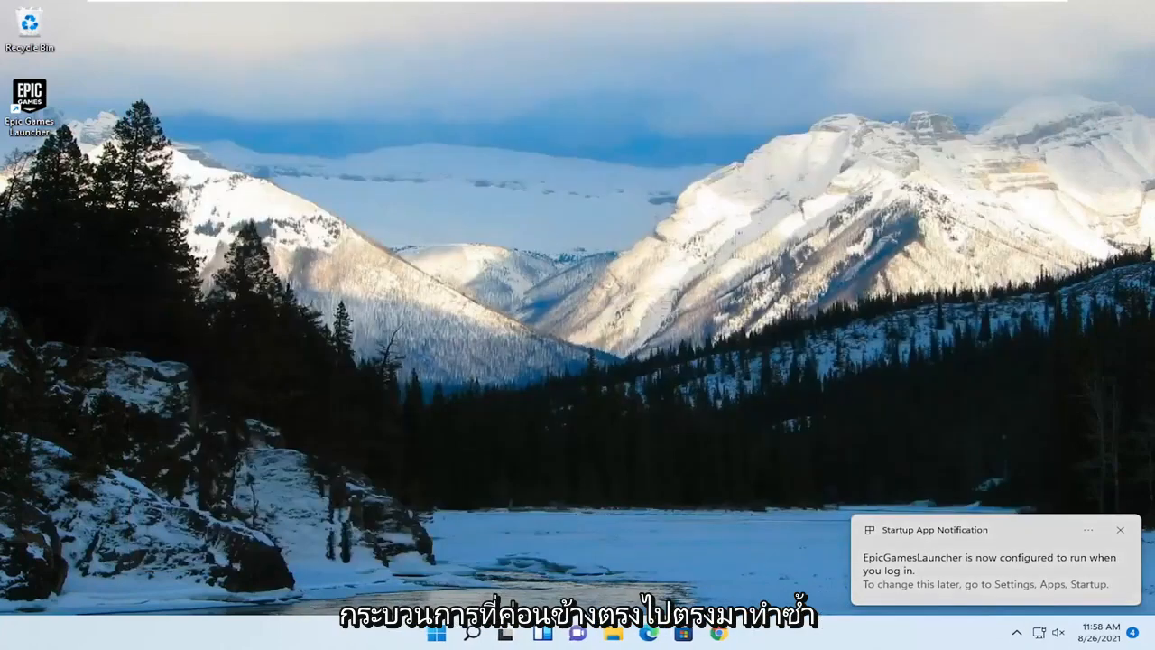